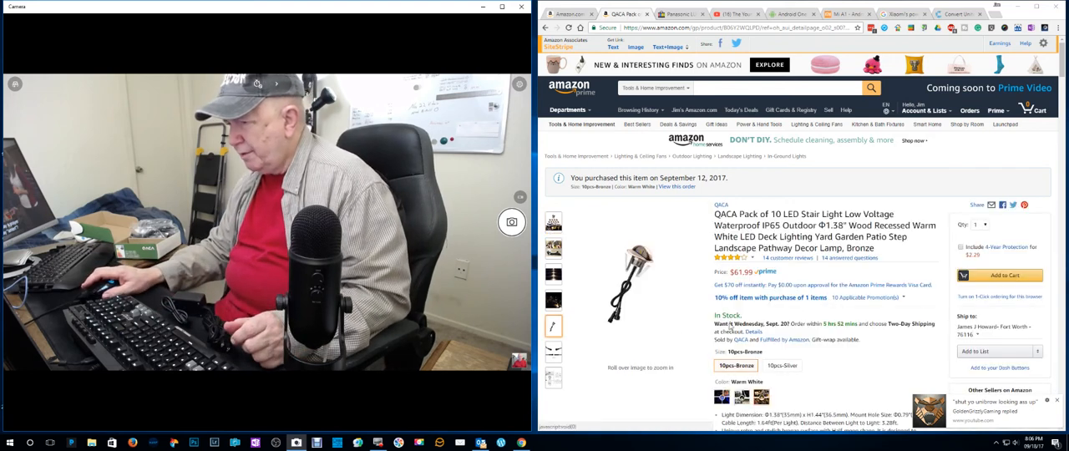
Scroll past Frequently bought together and Compare to similar items to the Product description
scroll(down, 3)
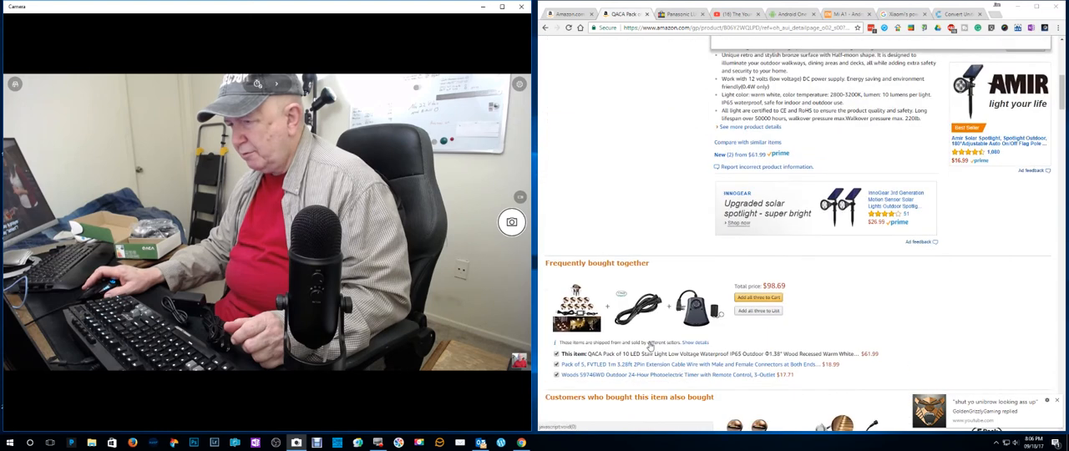
scroll(down, 3)
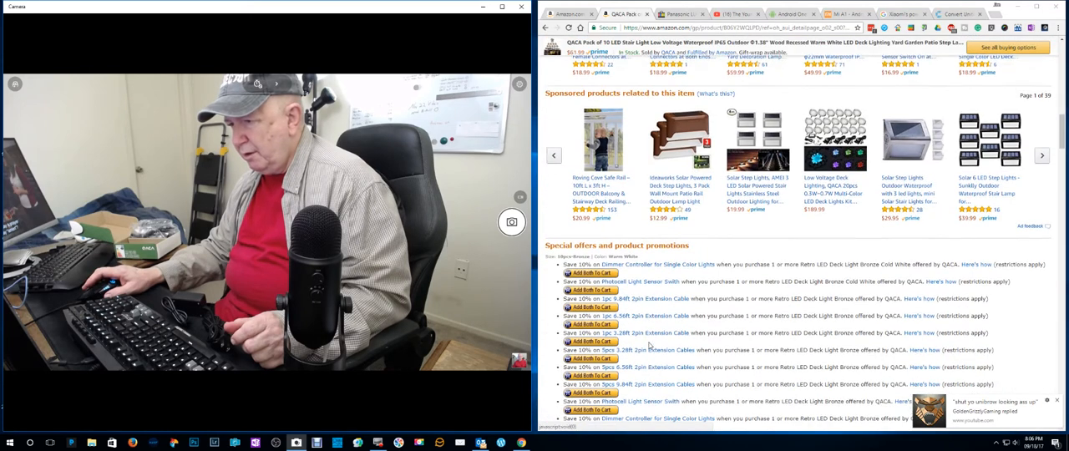
scroll(down, 3)
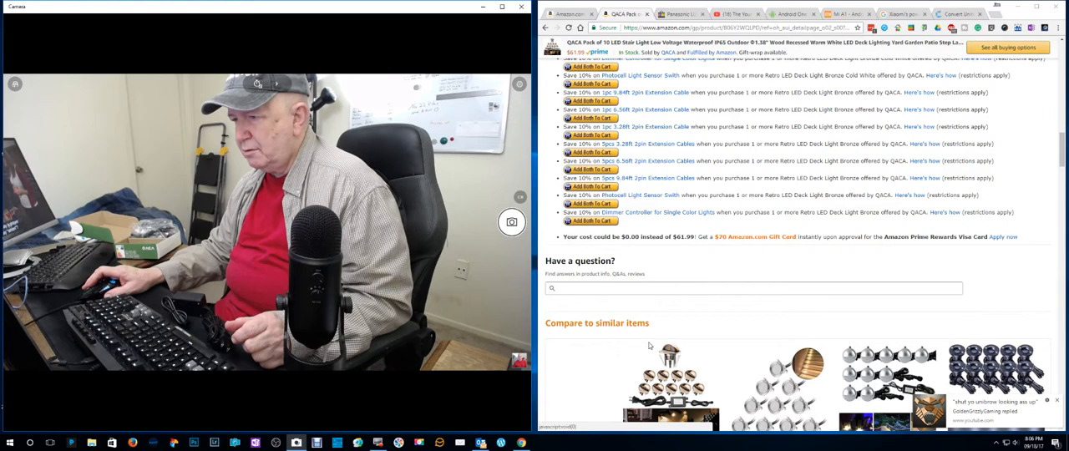
scroll(down, 3)
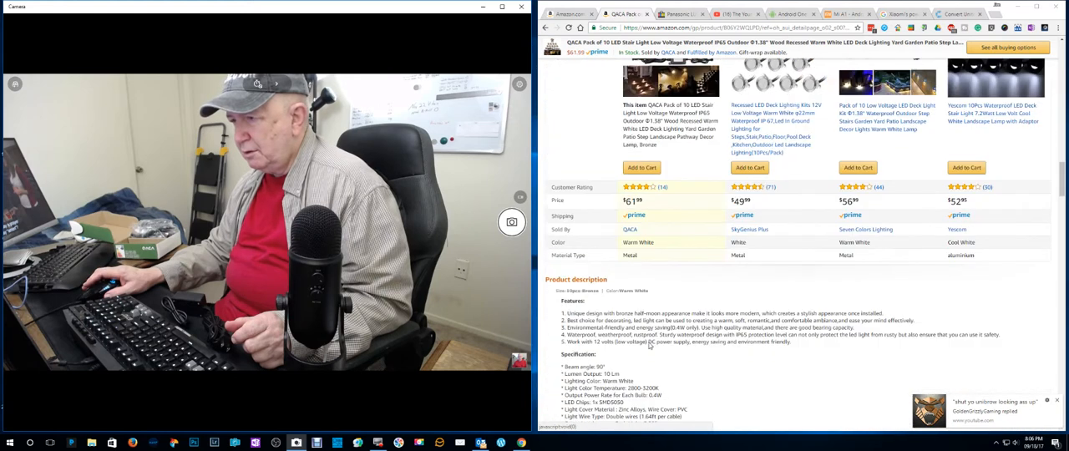
scroll(down, 3)
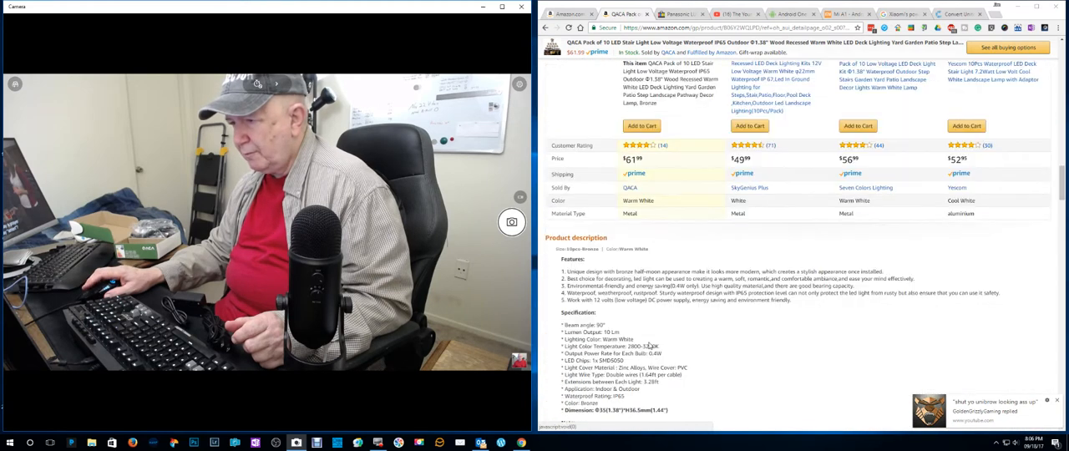
scroll(down, 3)
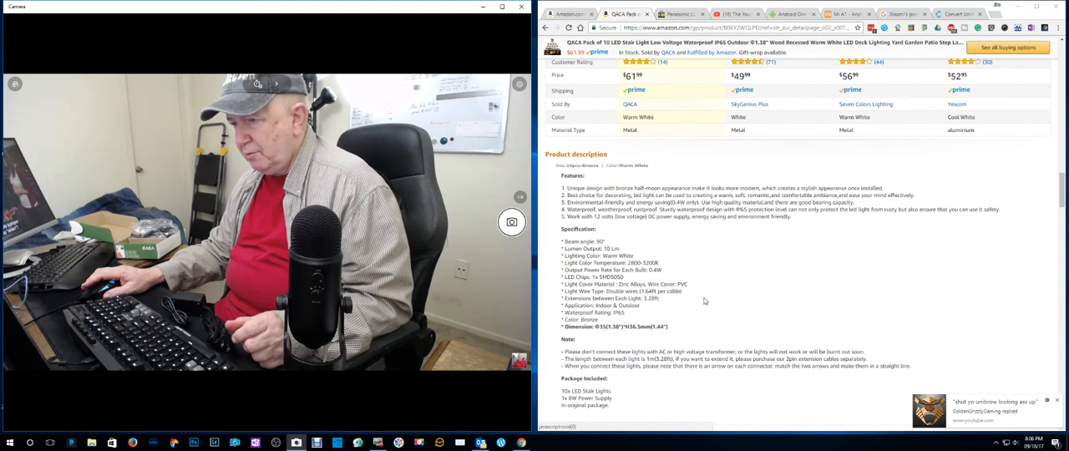
scroll(down, 3)
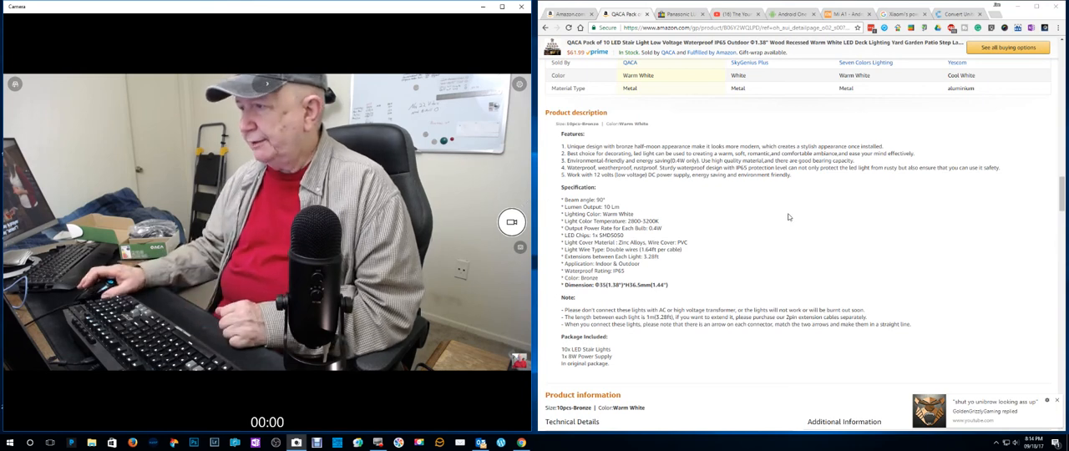
Preview the cable close-up, lit stairs and deck photos, then magnify the dimension diagram
scroll(down, 3)
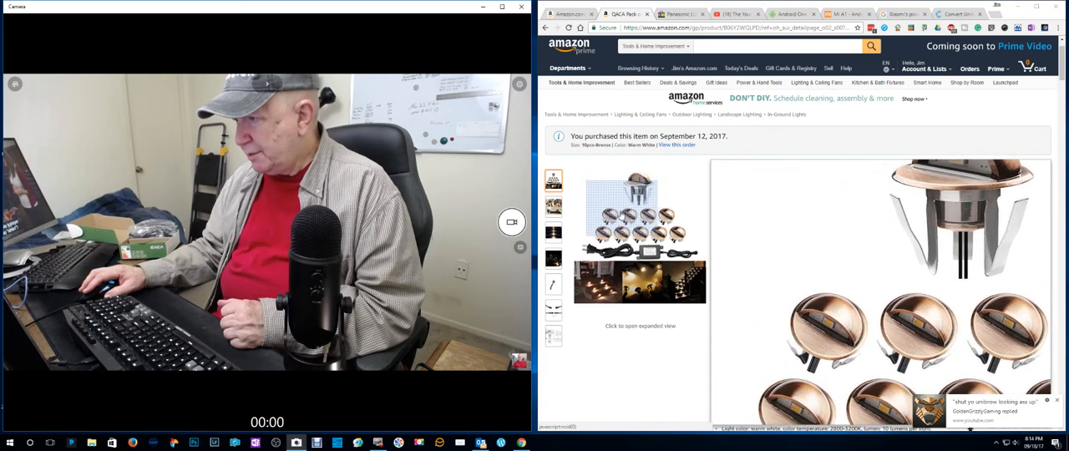
click(554, 232)
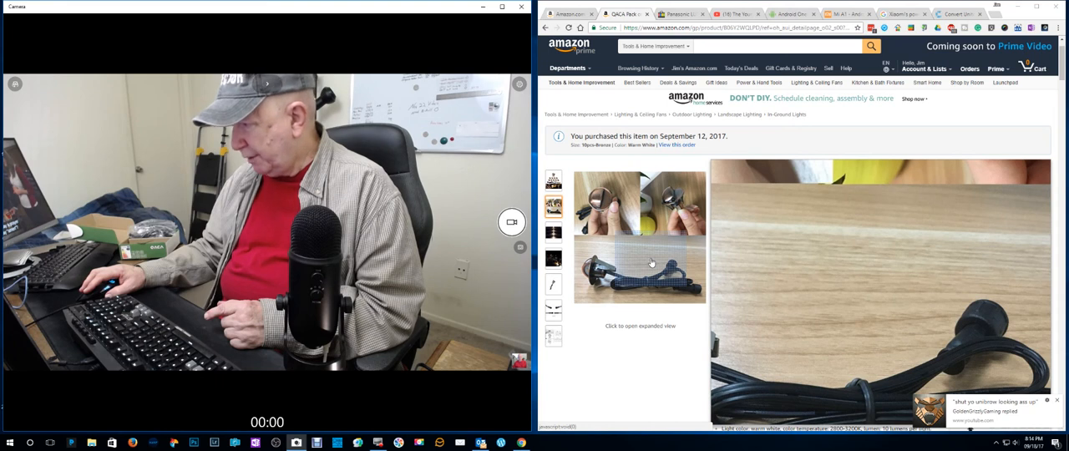
click(554, 232)
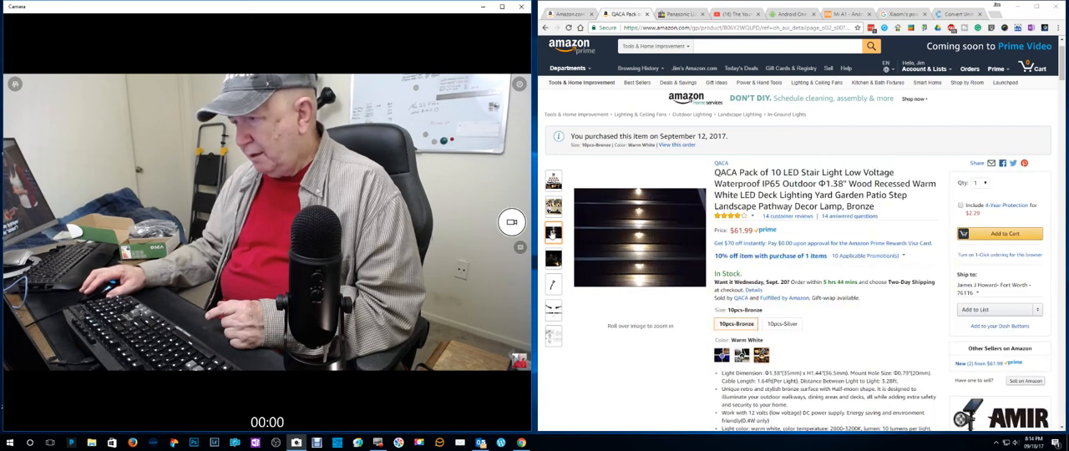
click(552, 260)
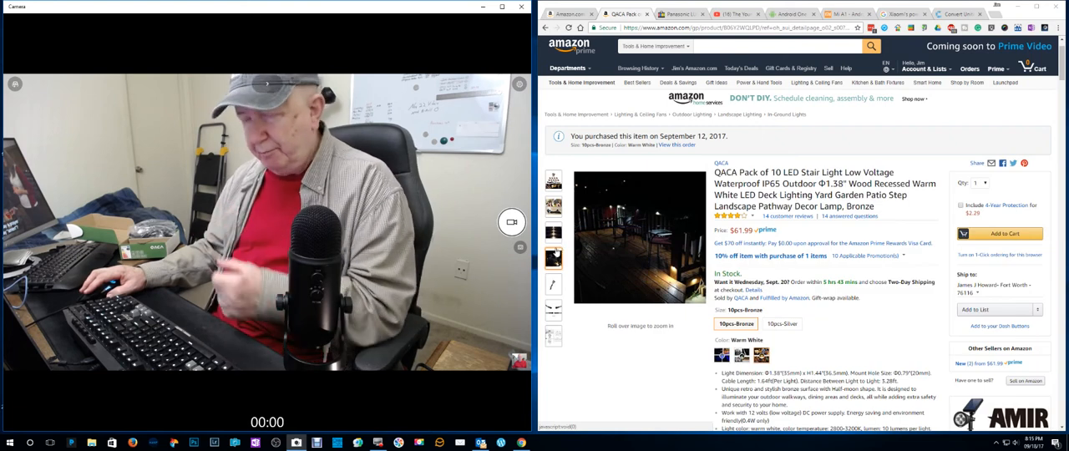
mouse_move(648, 251)
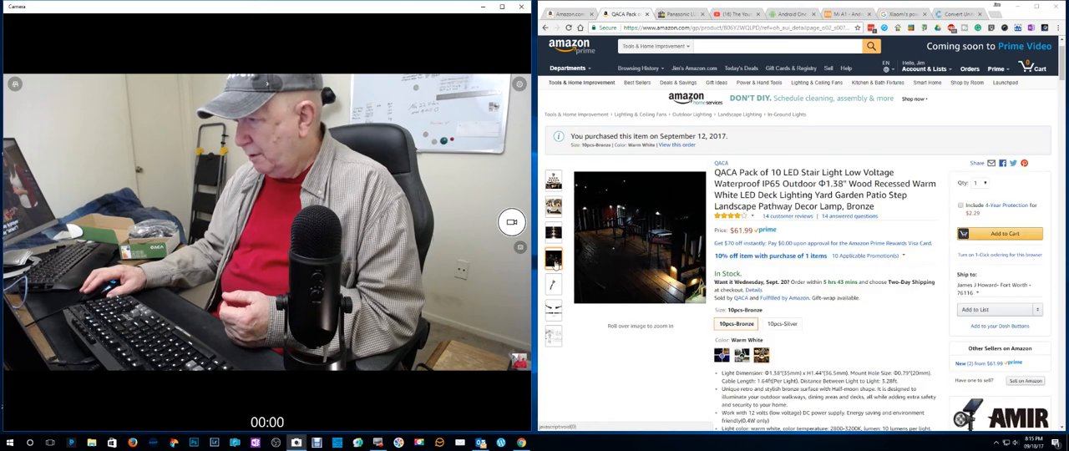
click(555, 285)
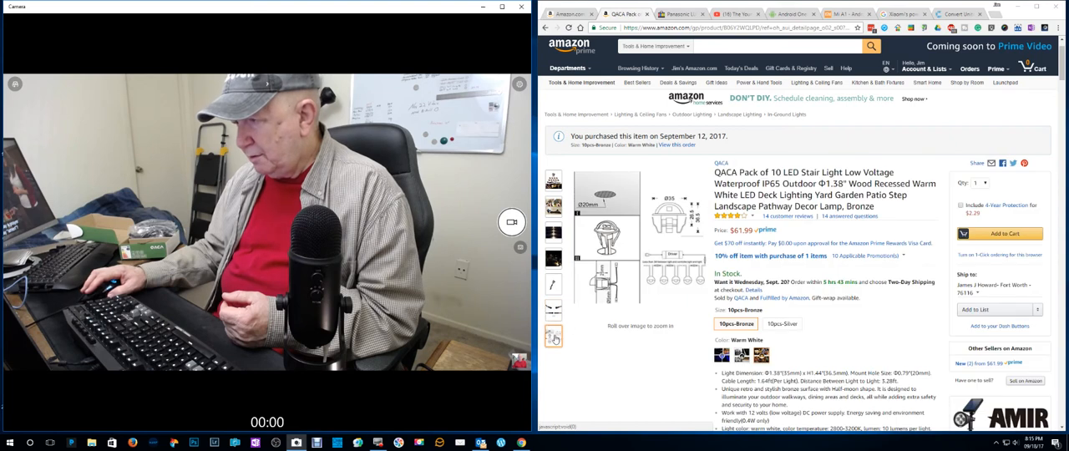
click(555, 339)
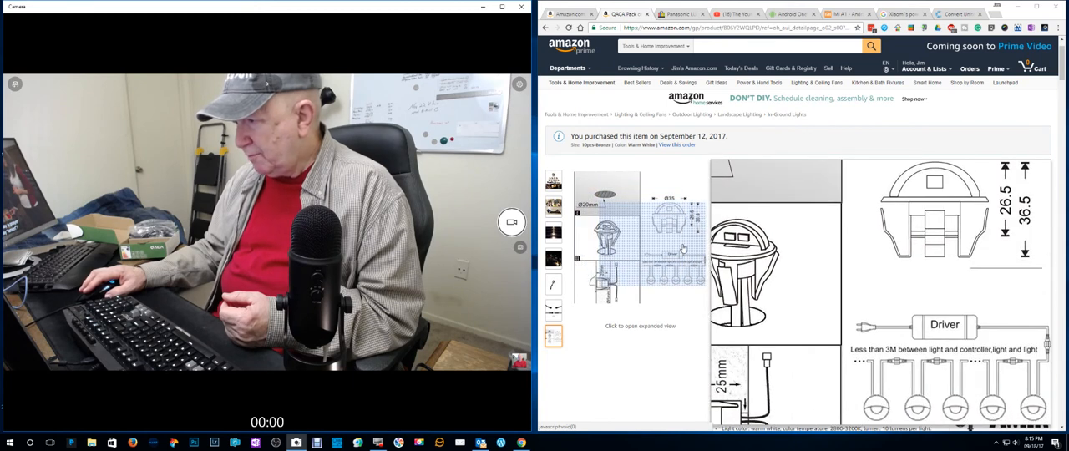
Follow 'See more product details' to the Technical Details table with part number and voltage
scroll(down, 3)
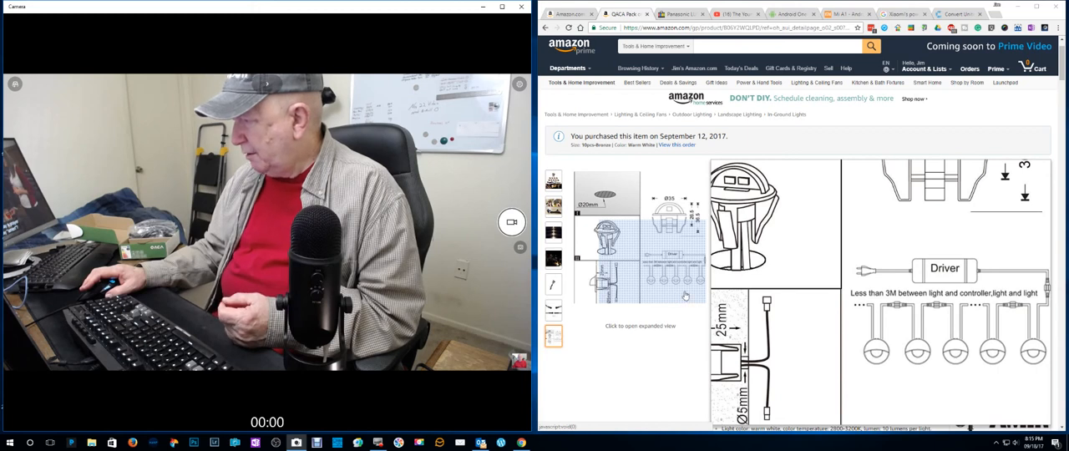
mouse_move(755, 299)
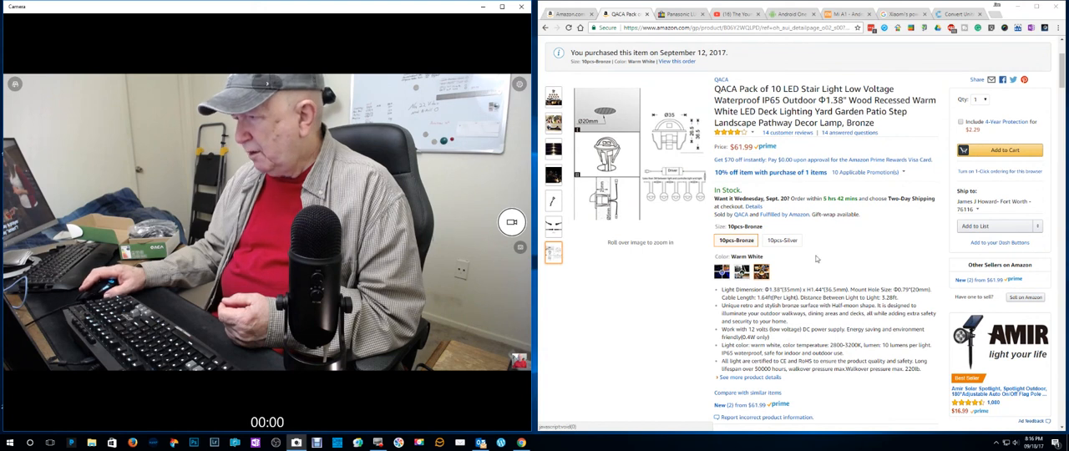
scroll(down, 3)
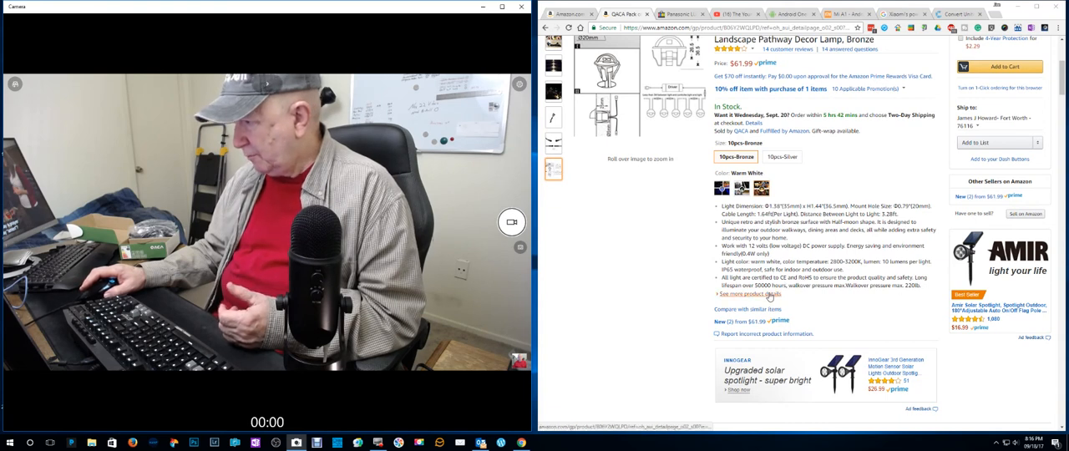
click(747, 294)
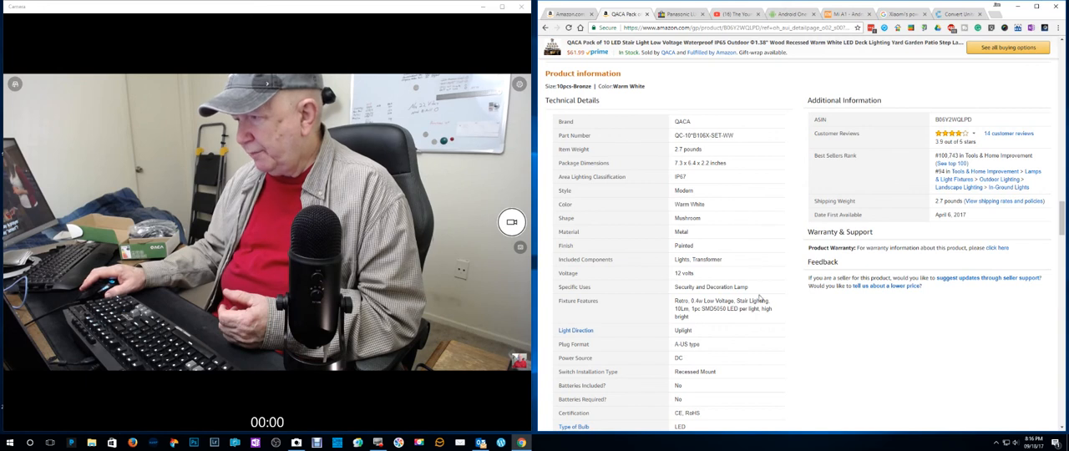
Scroll past Technical Details to the one-year warranty information and sponsored products
scroll(down, 3)
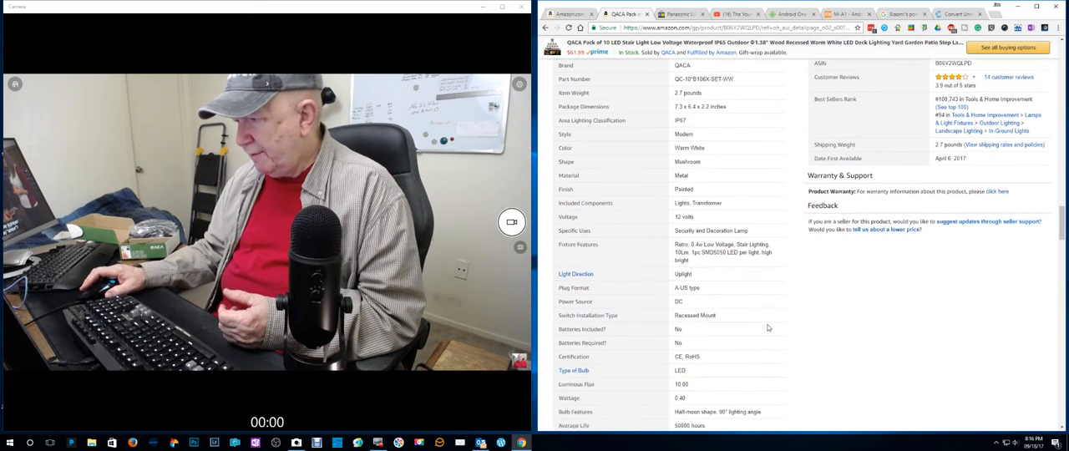
scroll(down, 3)
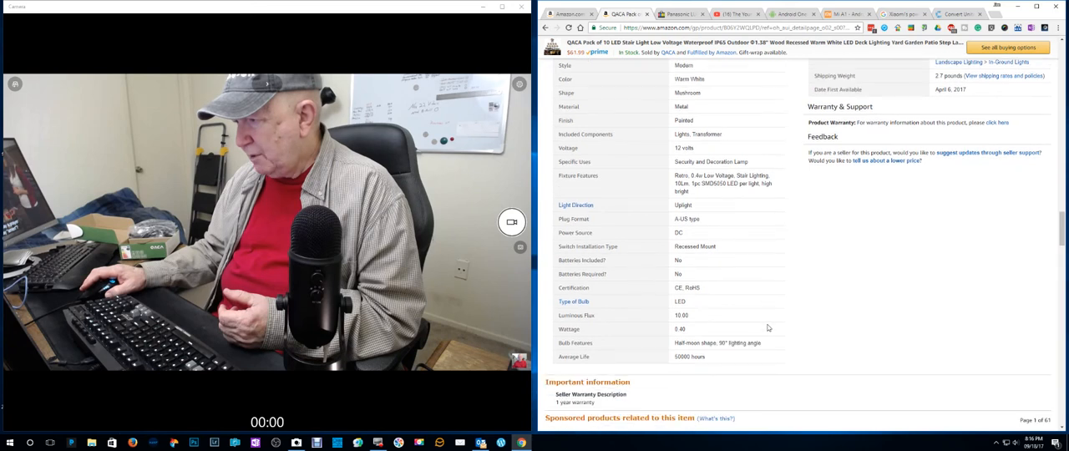
scroll(down, 3)
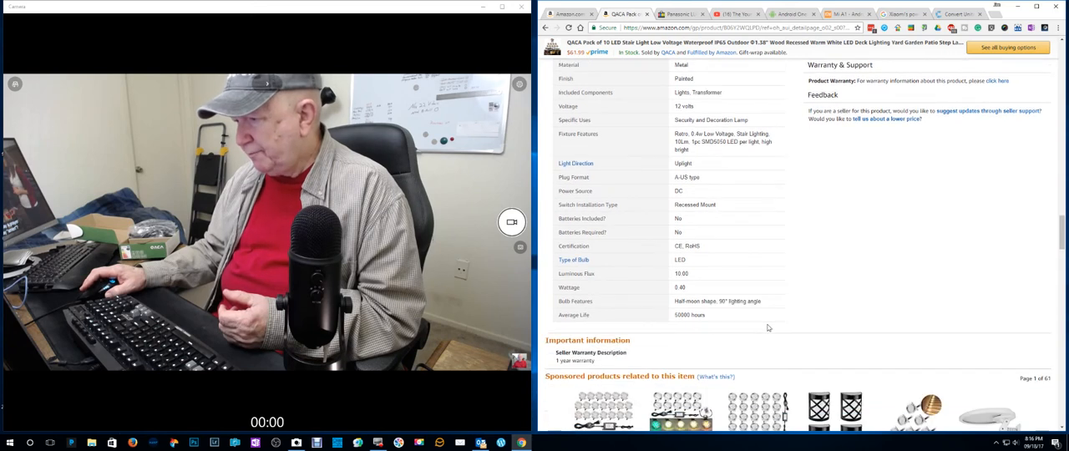
scroll(up, 3)
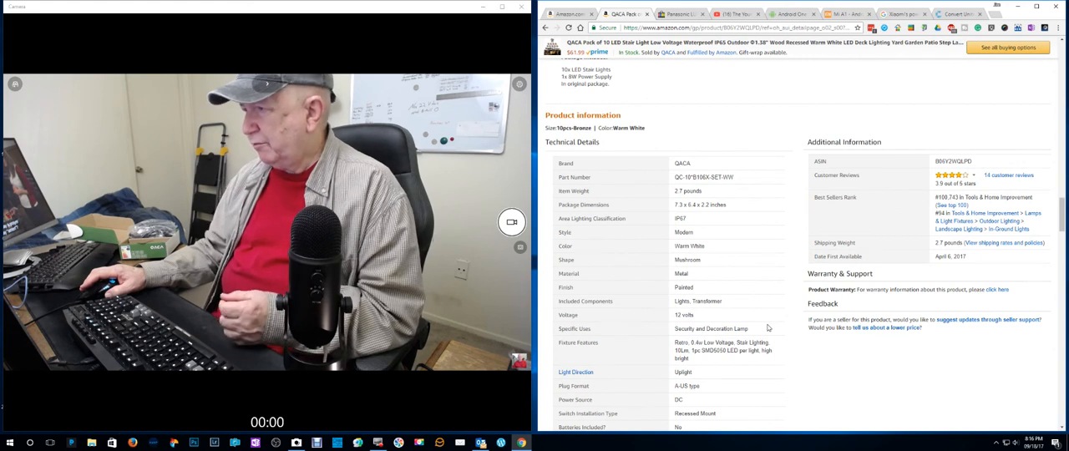
scroll(down, 3)
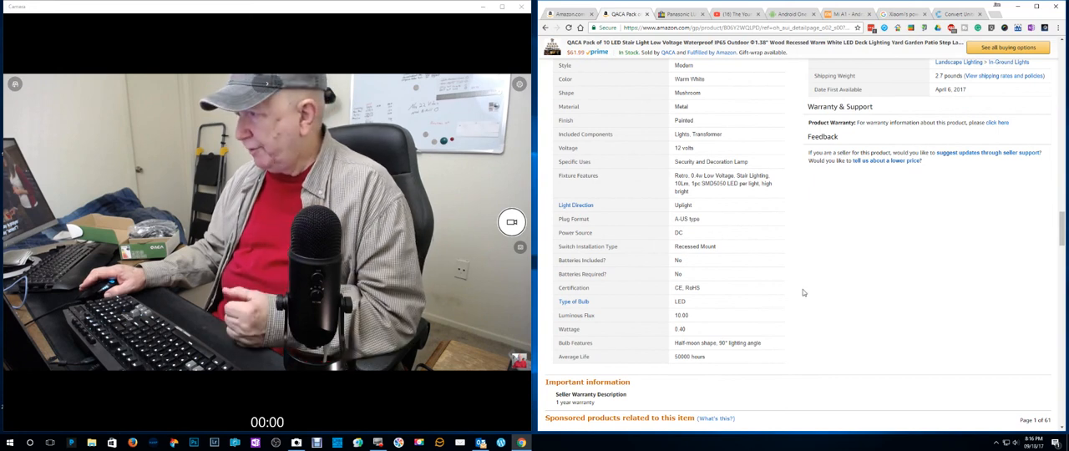
scroll(down, 3)
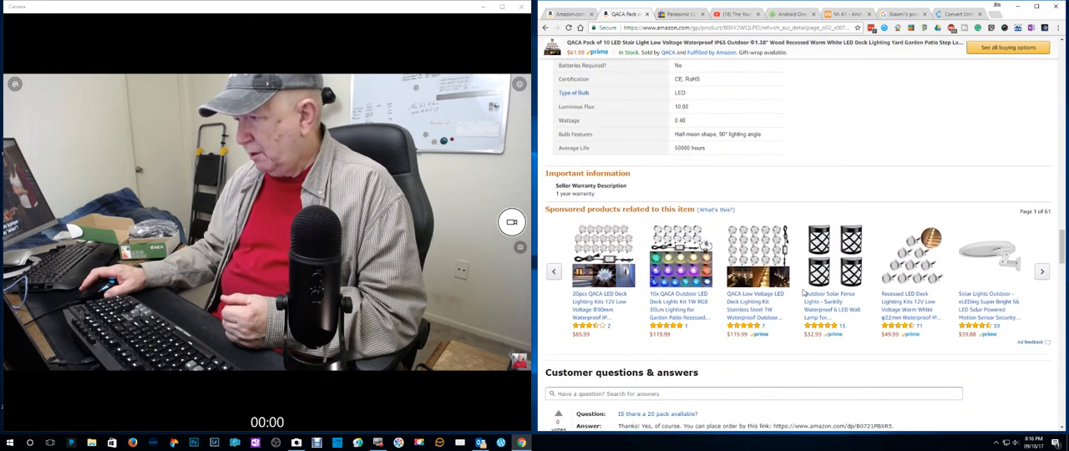
Scroll through the customer Q&A answers down to the star rating breakdown
scroll(down, 3)
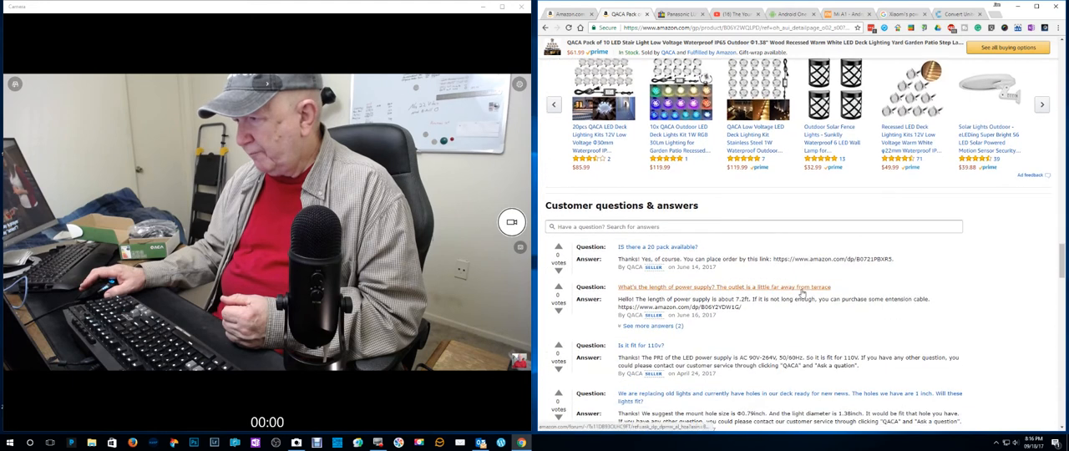
scroll(down, 3)
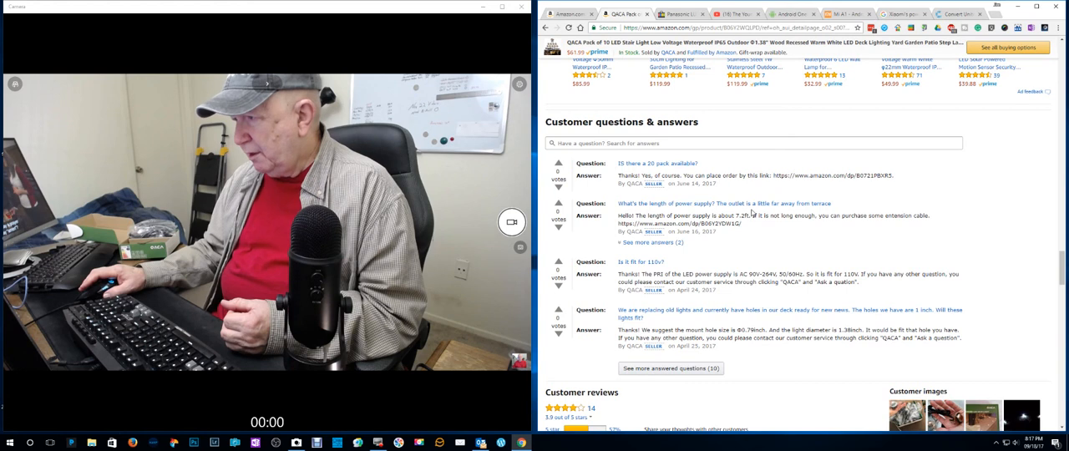
mouse_move(798, 216)
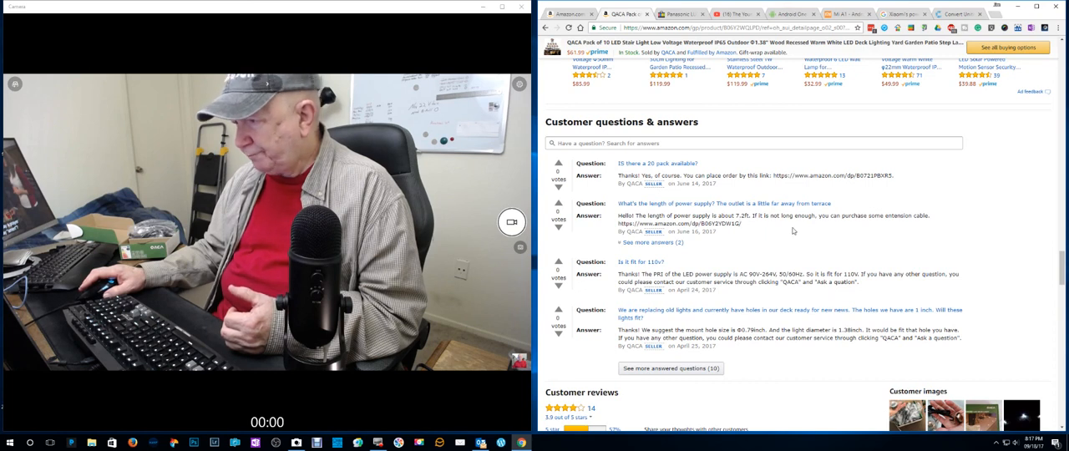
scroll(down, 3)
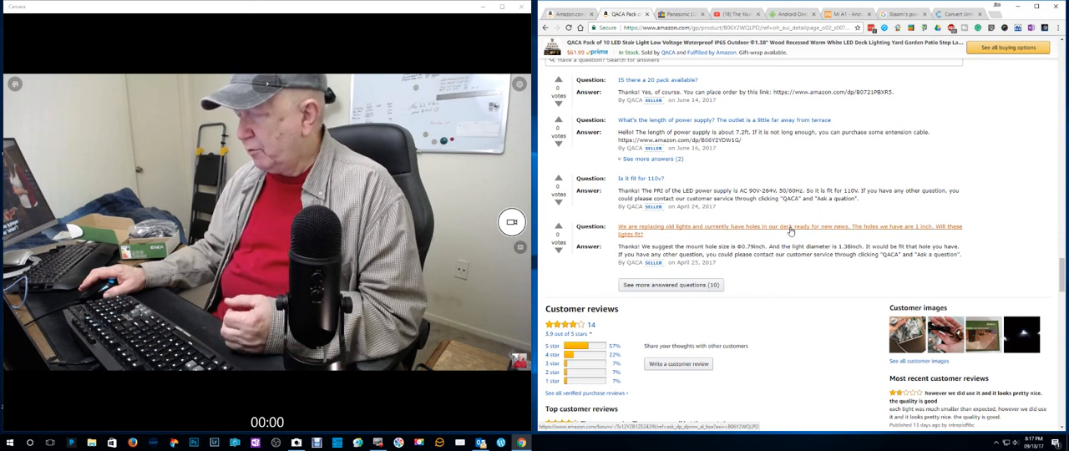
scroll(down, 3)
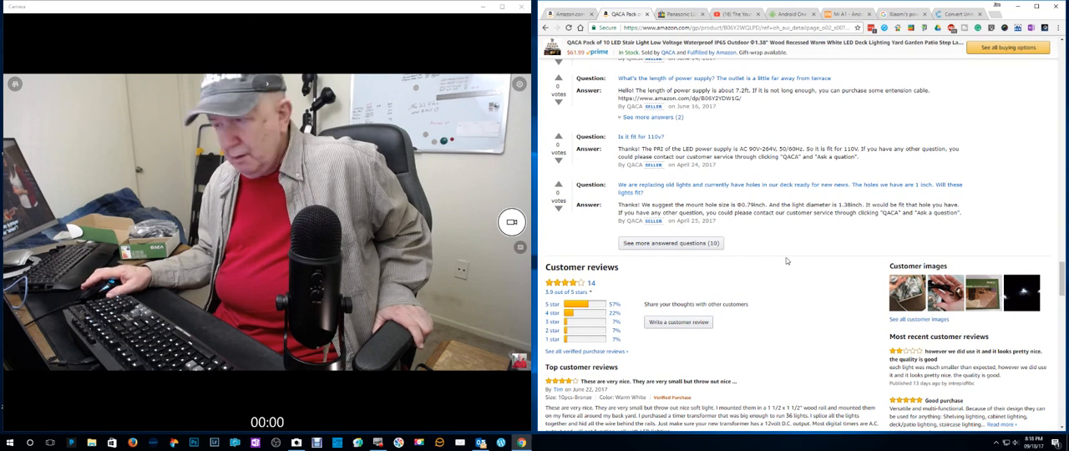
Scroll through the top customer reviews and the customers-also-bought recommendations
scroll(down, 3)
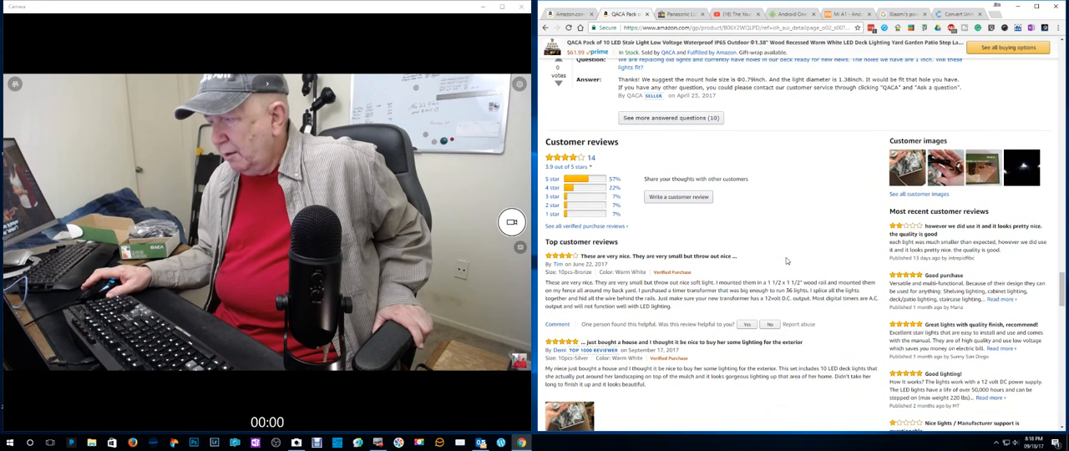
scroll(down, 3)
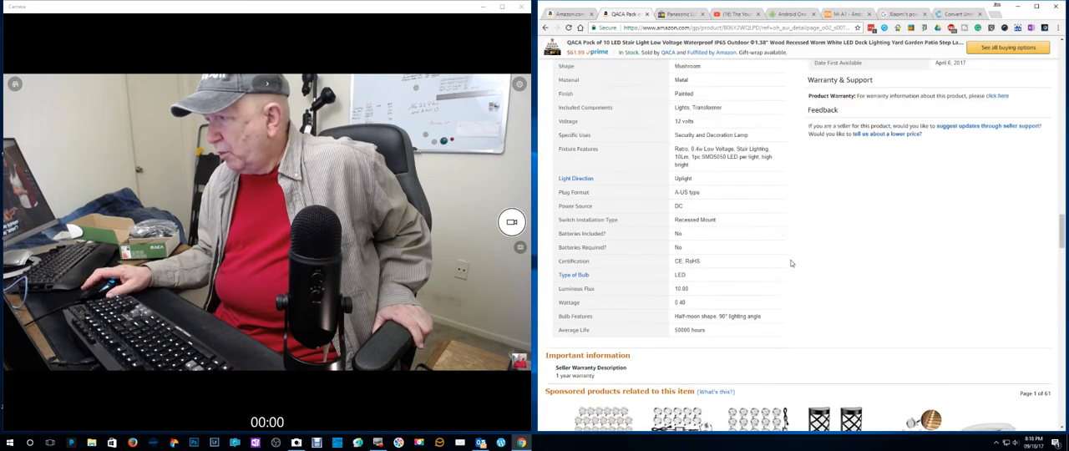
scroll(down, 3)
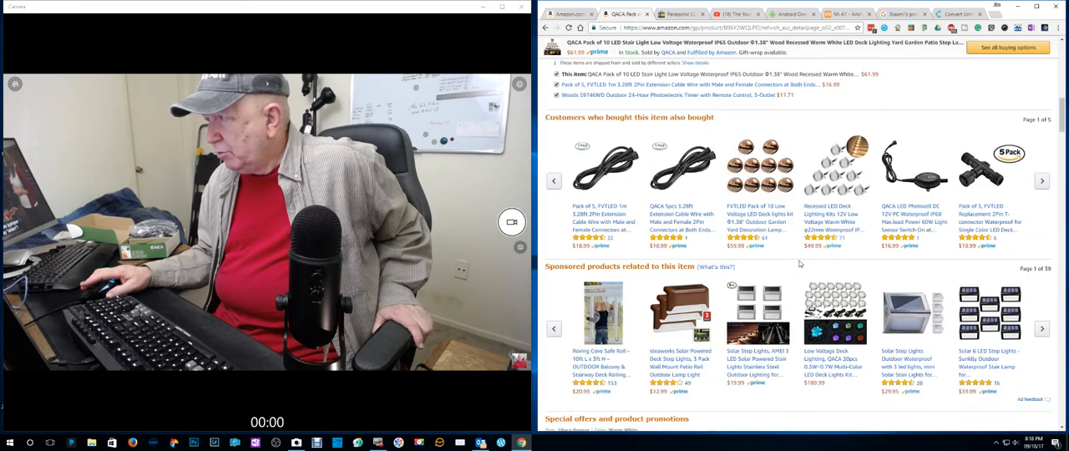